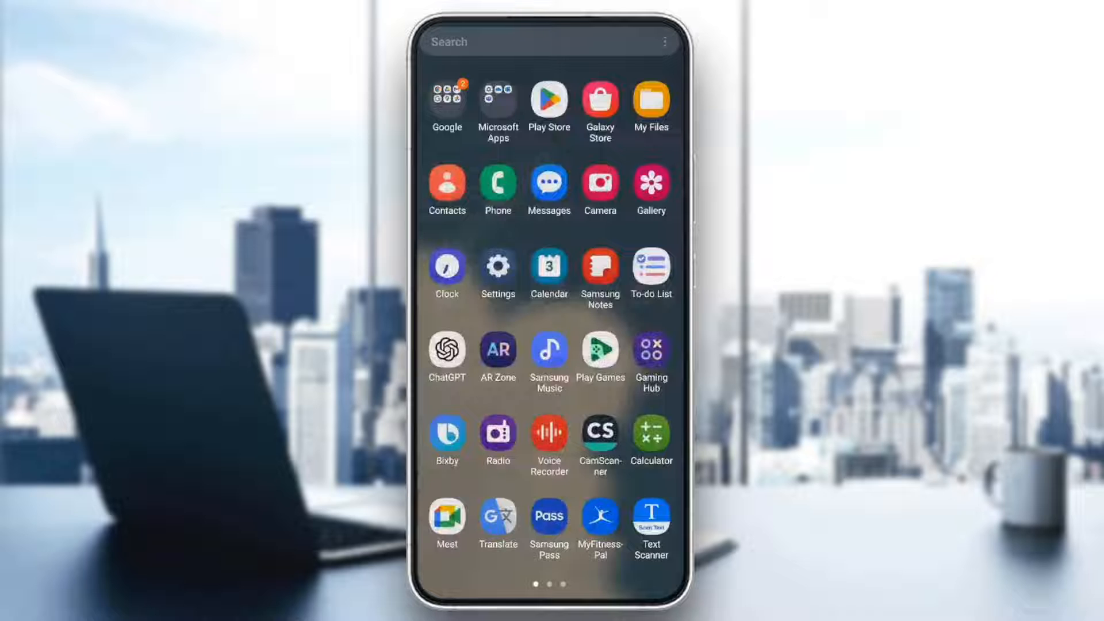
Launch Settings from the app drawer and scroll down to show Apps and General management
click(498, 269)
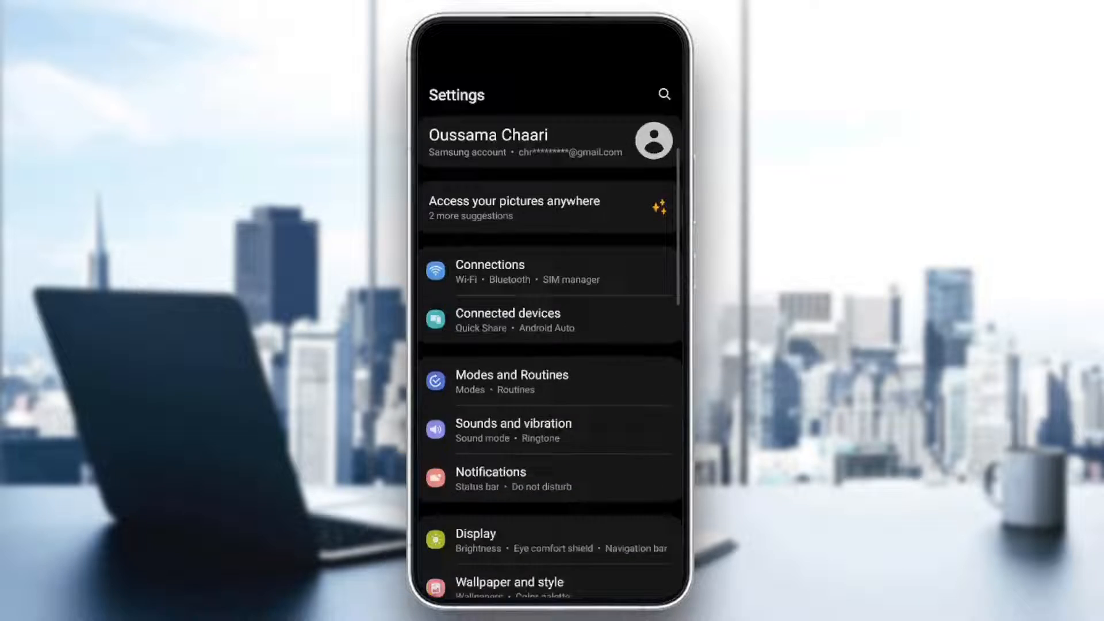
scroll(down, 3)
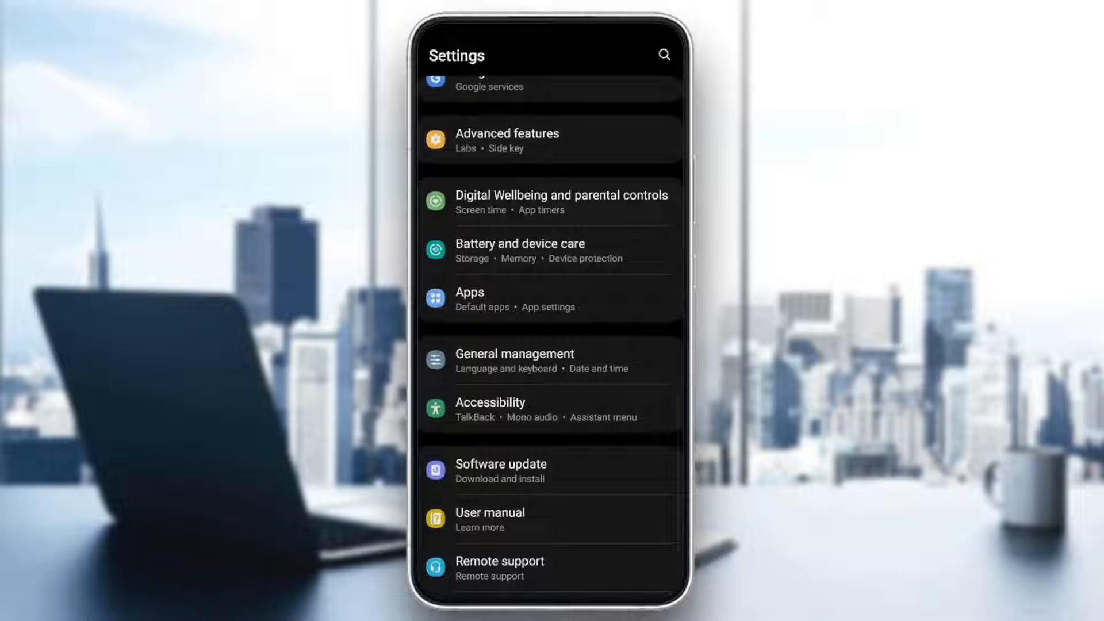
Open Apps and scroll down the installed apps list to find Crunchyroll
click(470, 292)
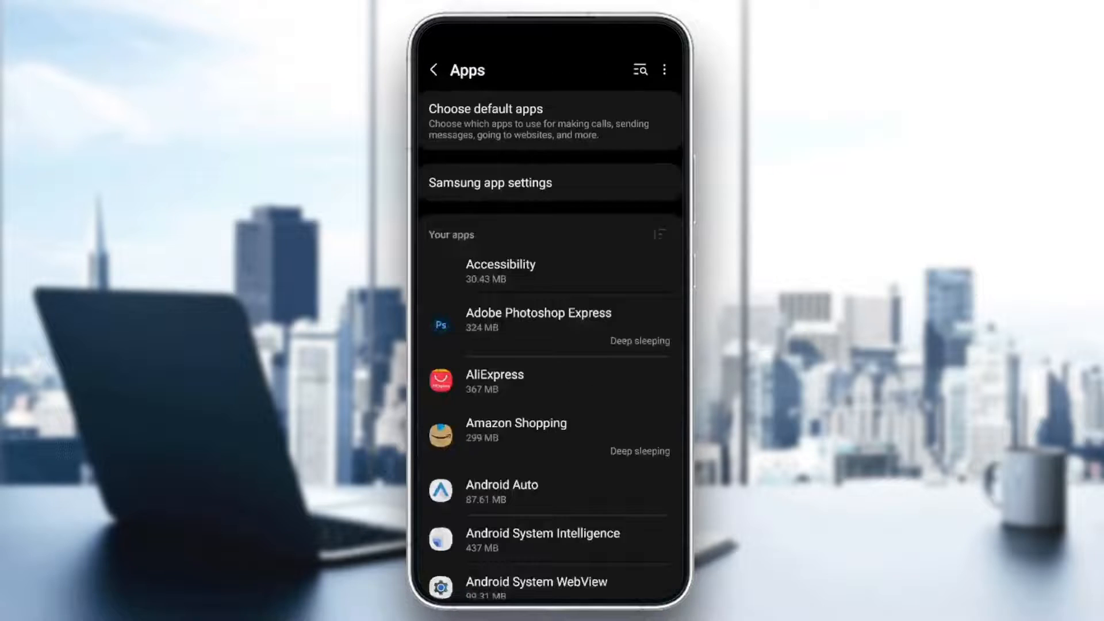
scroll(down, 3)
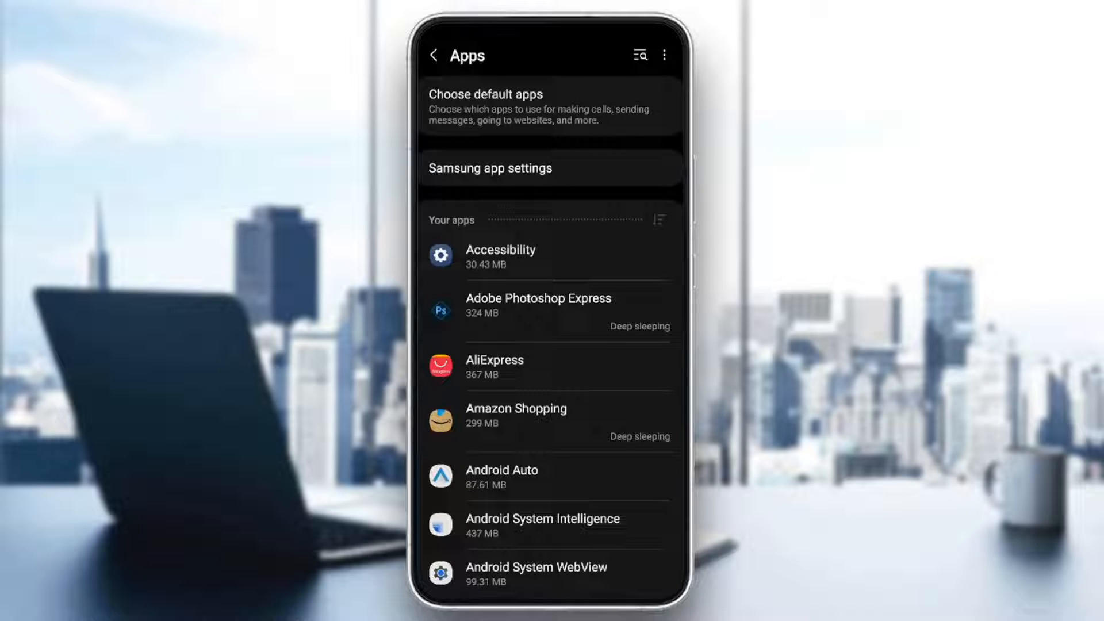
scroll(down, 3)
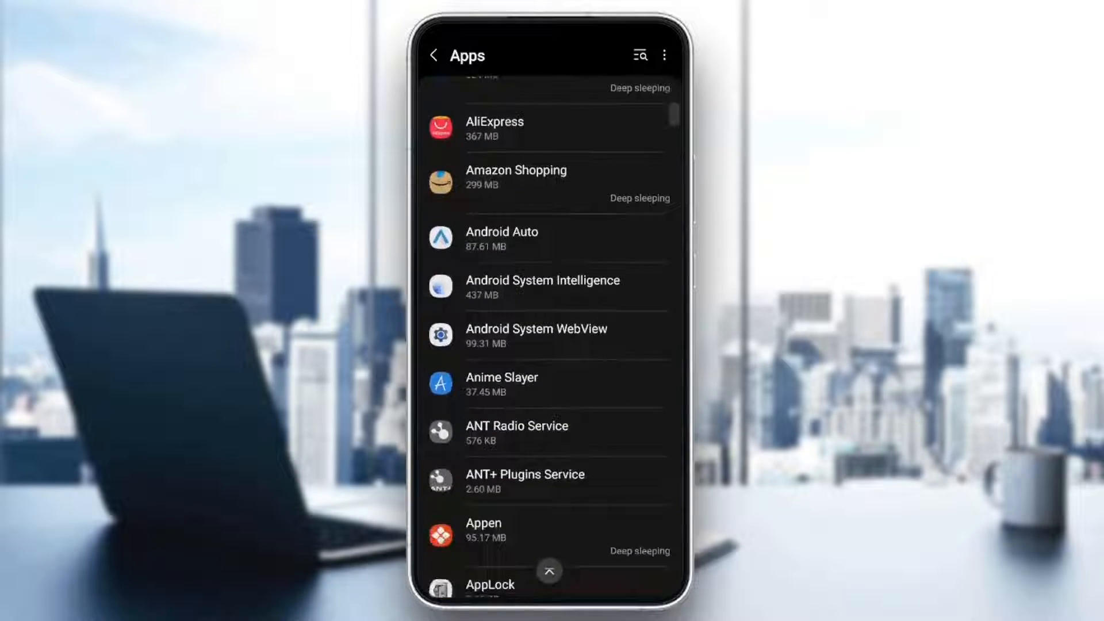
scroll(down, 3)
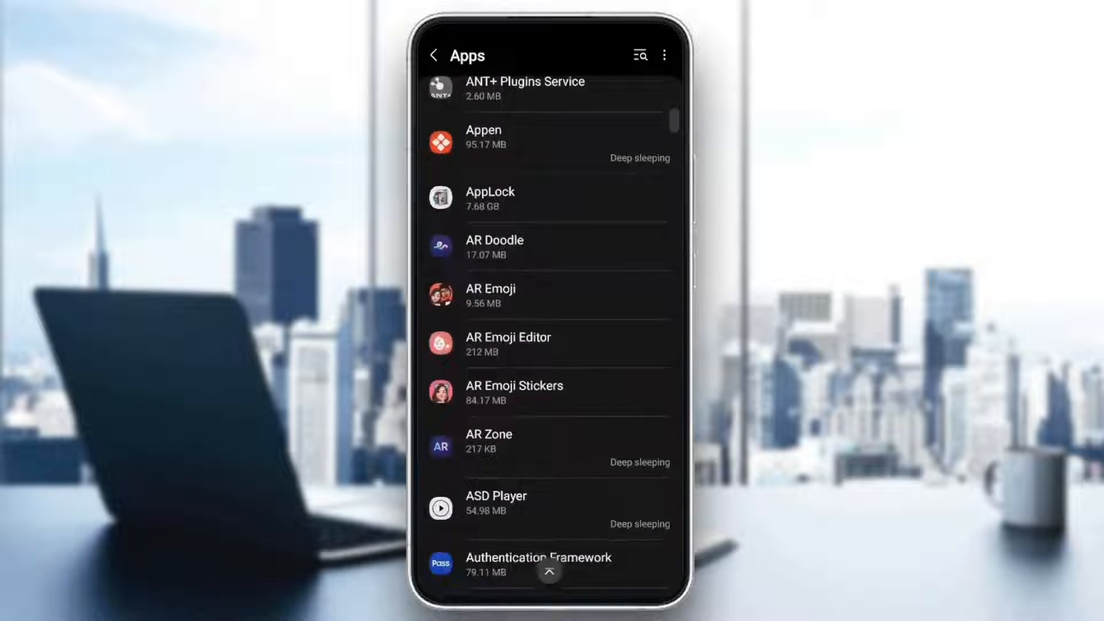
scroll(down, 3)
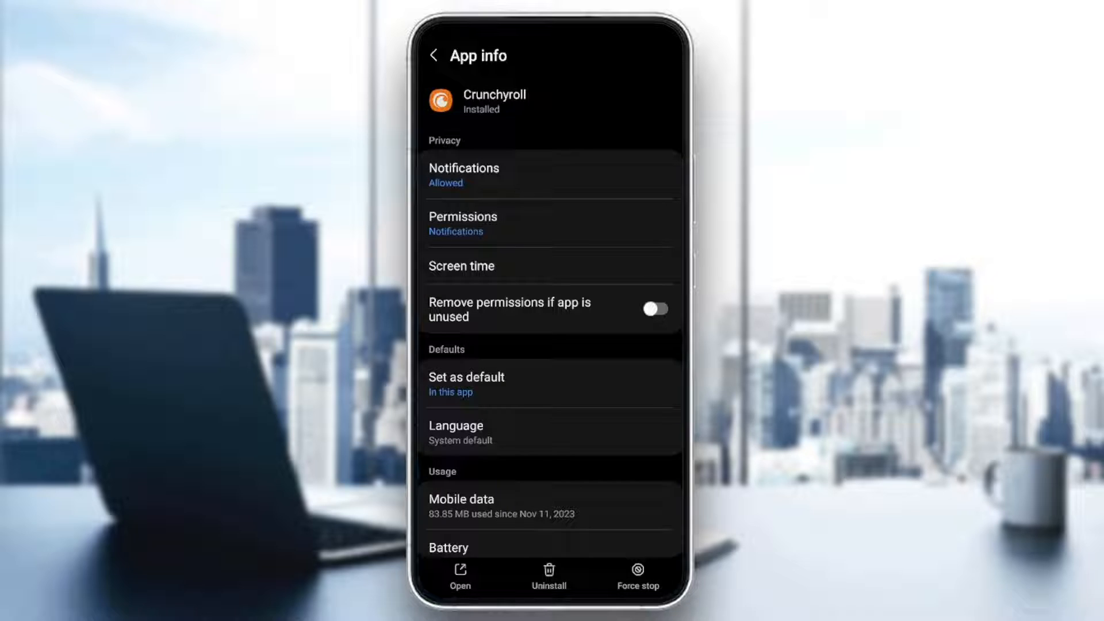
click(464, 175)
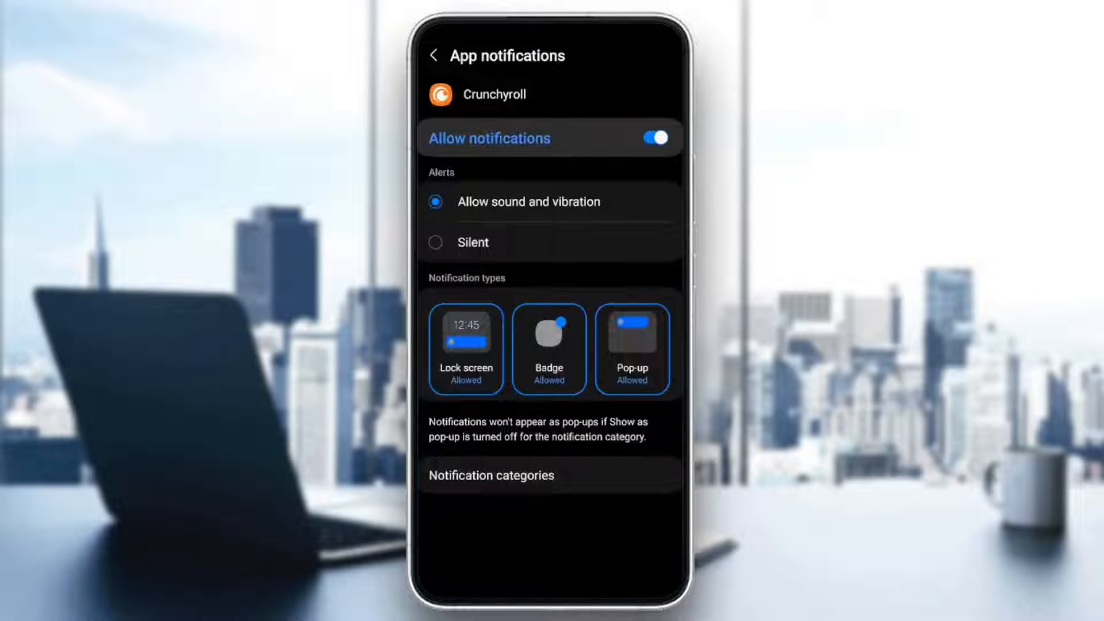
click(436, 55)
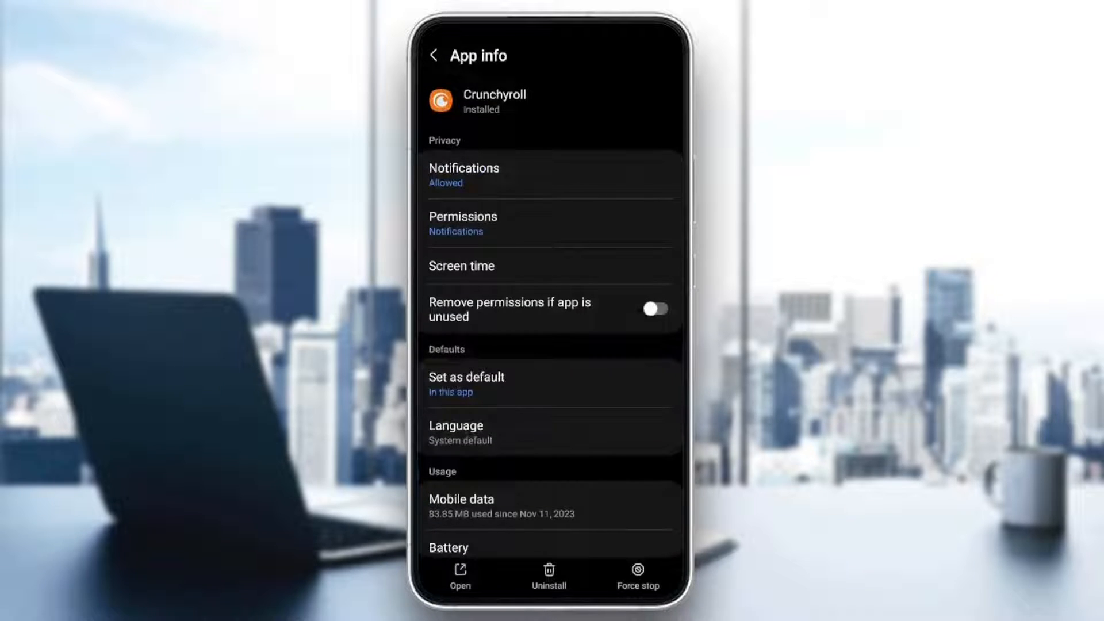
click(463, 224)
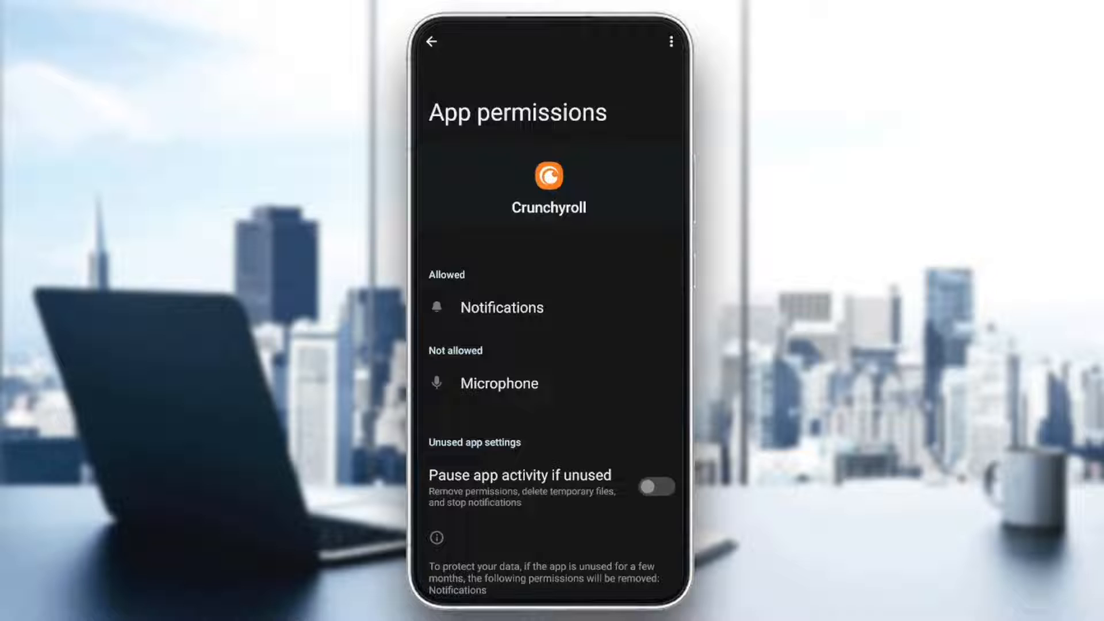
click(433, 41)
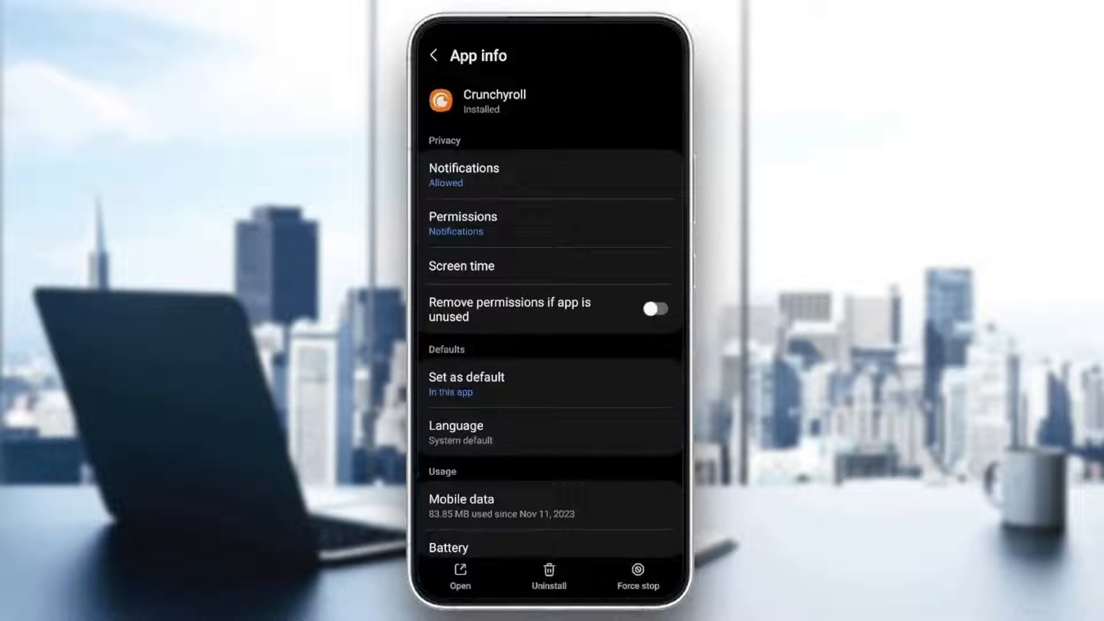
click(467, 377)
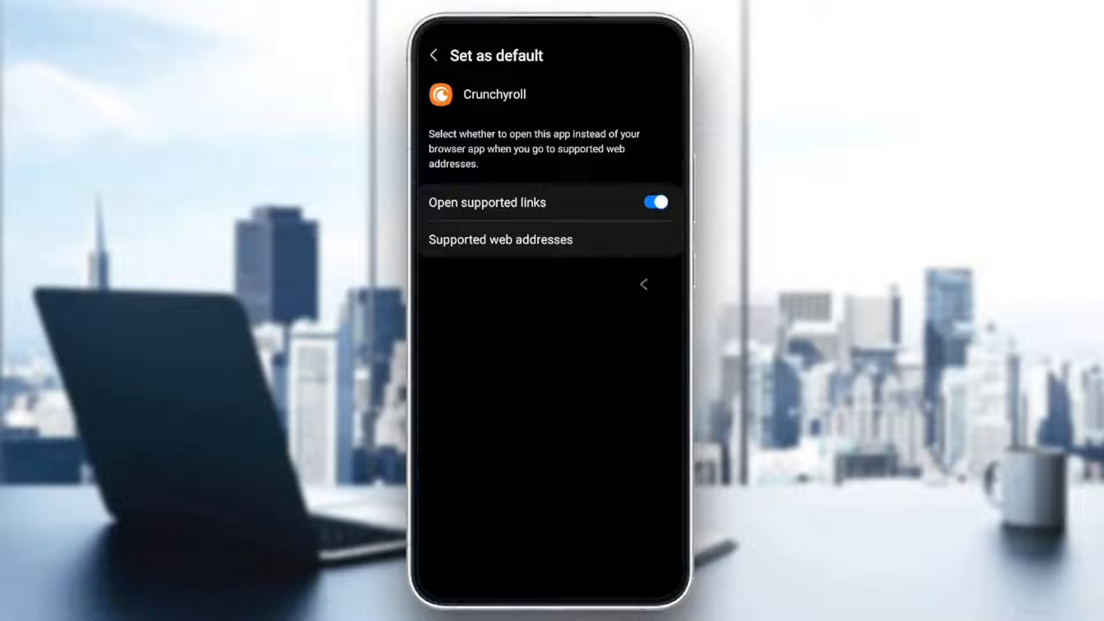
click(435, 55)
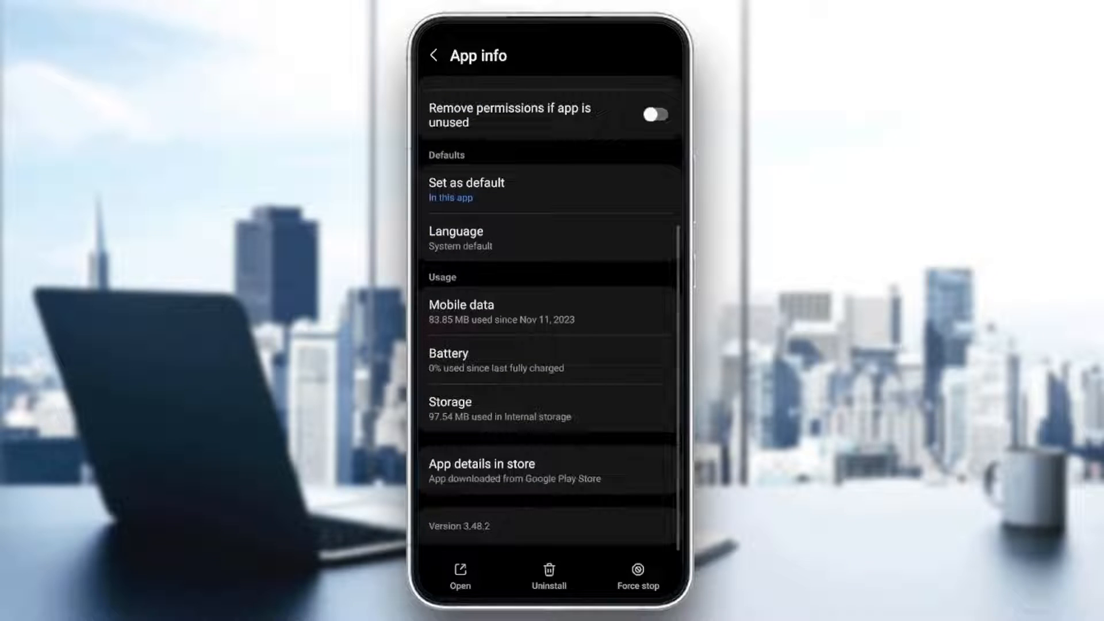
Clear Crunchyroll's cache under Storage to 0 B, then relaunch Crunchyroll from the app drawer
click(450, 409)
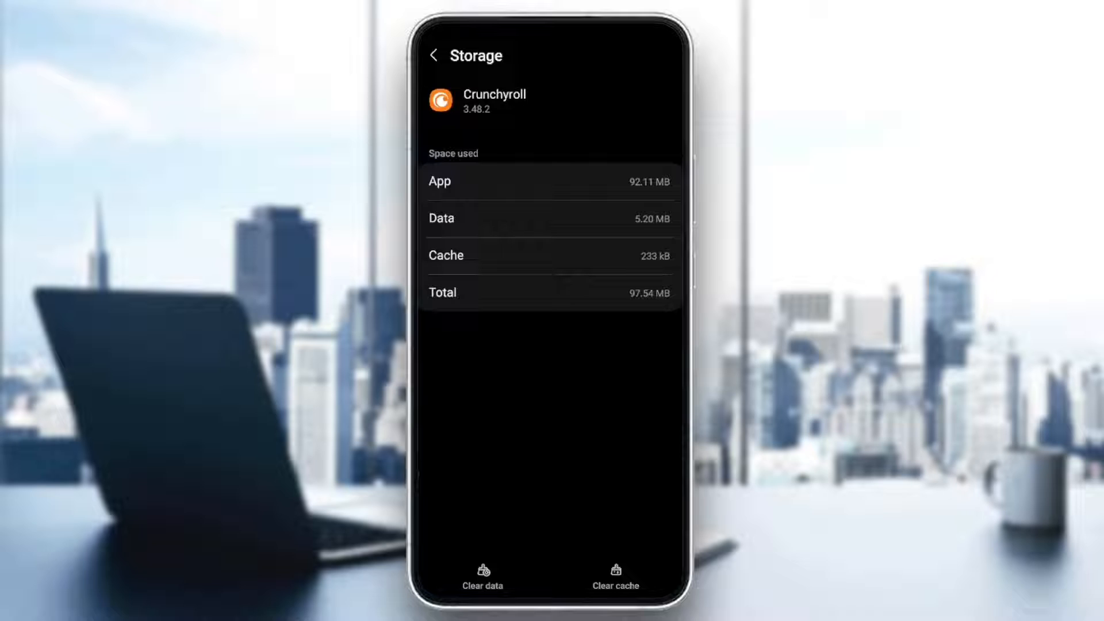
click(614, 576)
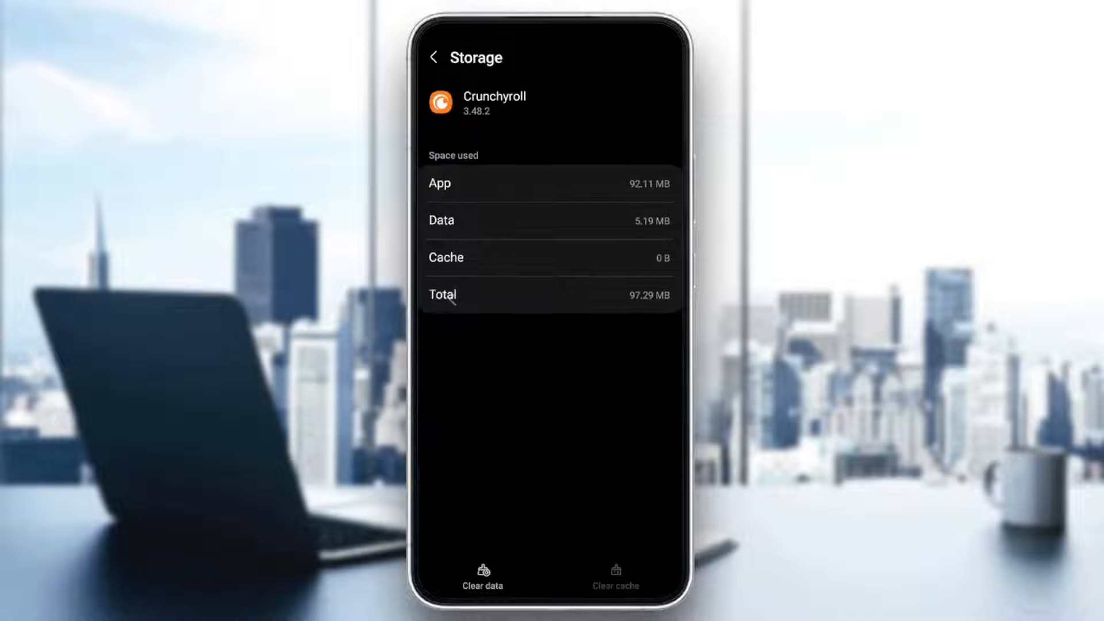
click(434, 56)
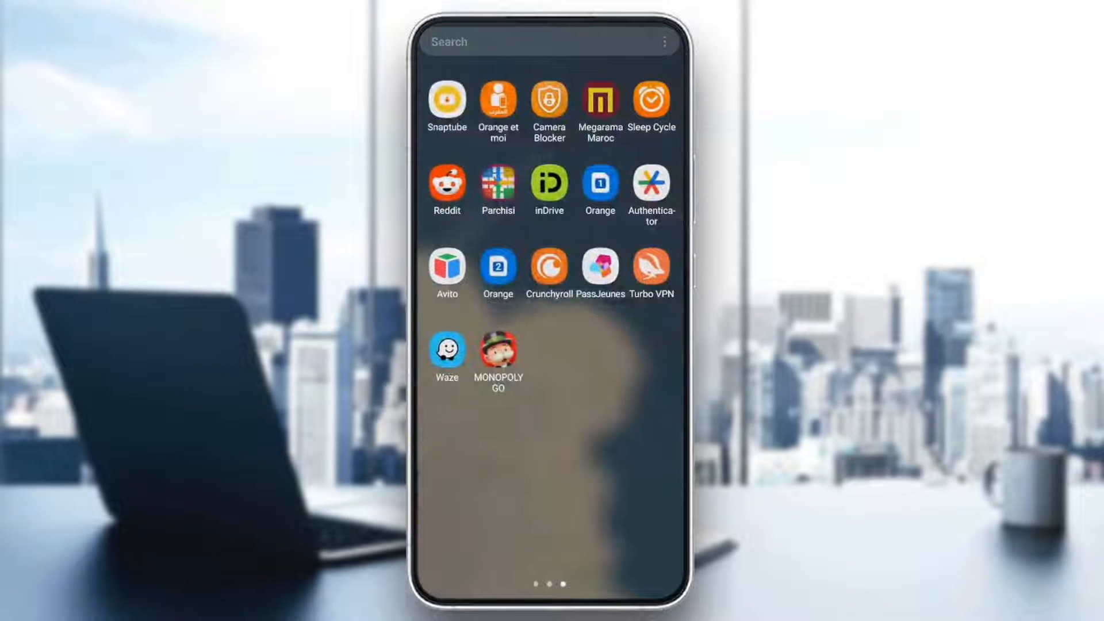
click(548, 267)
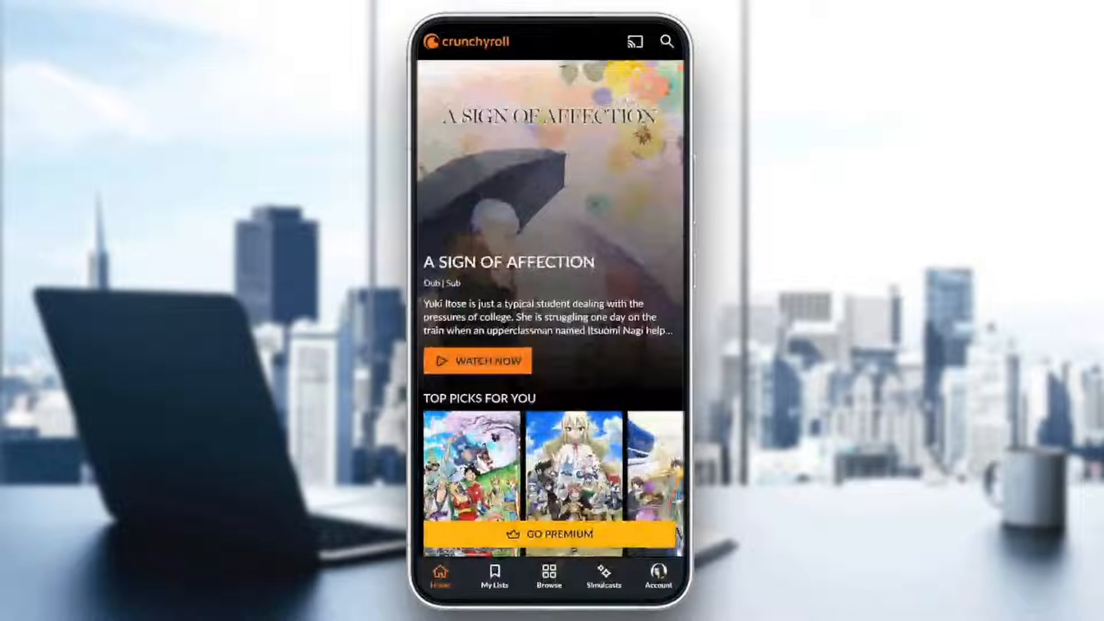